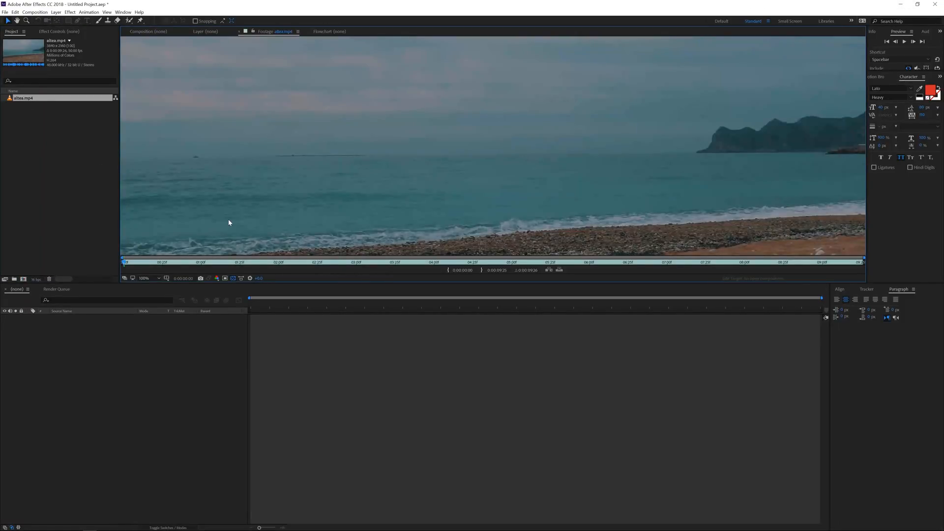
# - Zoom out and create the altea composition from the beach clip altea.mp4
pyautogui.click(145, 278)
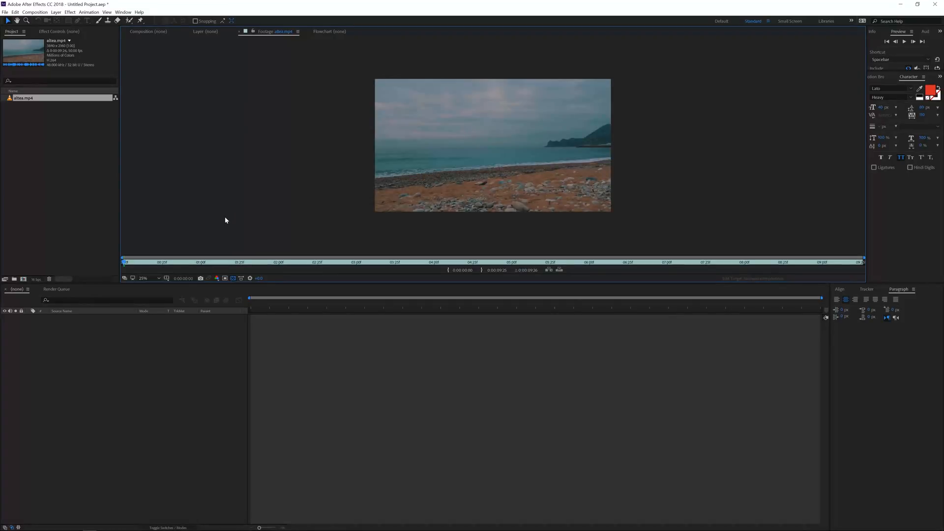
pyautogui.click(148, 278)
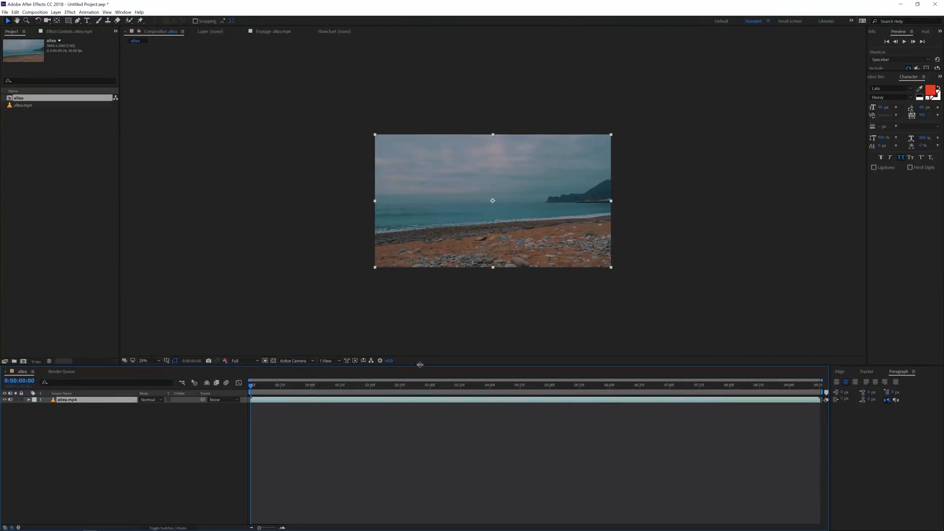
# - Enlarge the altea composition preview in the viewer
pyautogui.click(143, 361)
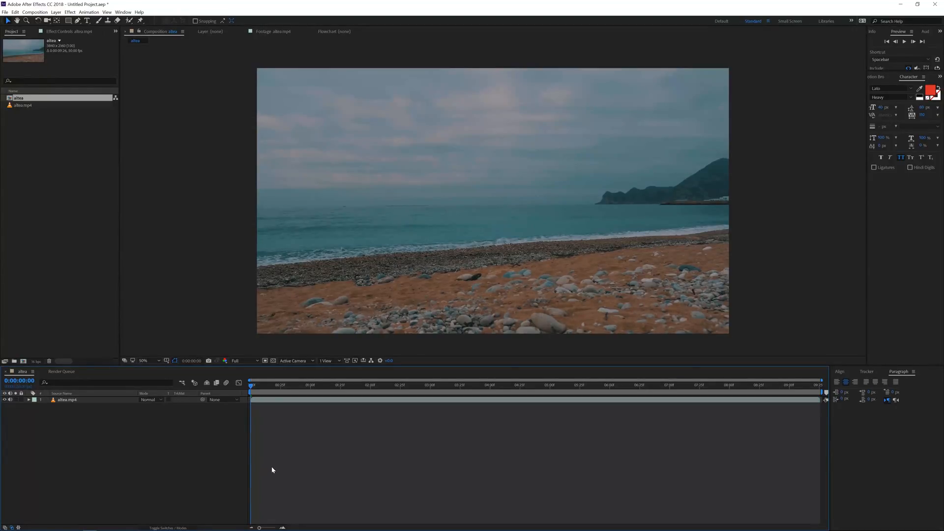
pyautogui.moveTo(100, 31)
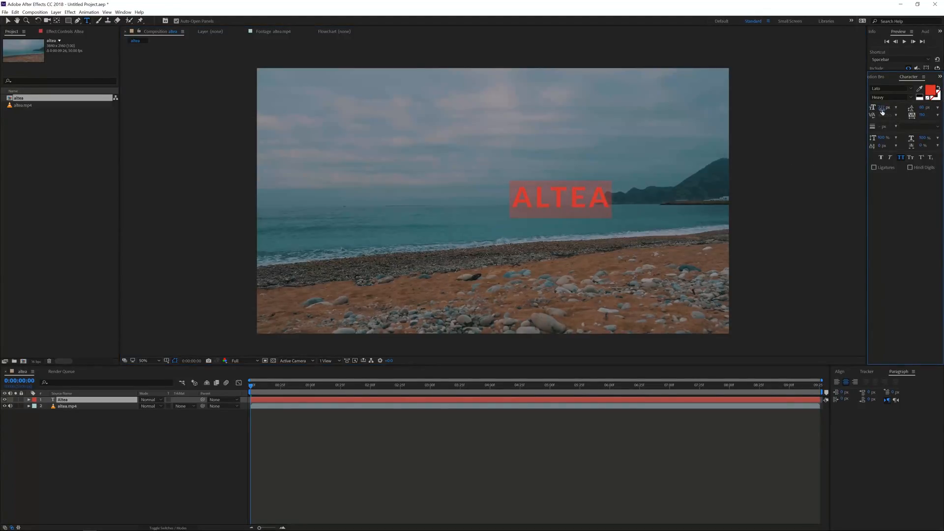
# - Set the title font to Gloss And Bloom and turn off All Caps
pyautogui.click(886, 88)
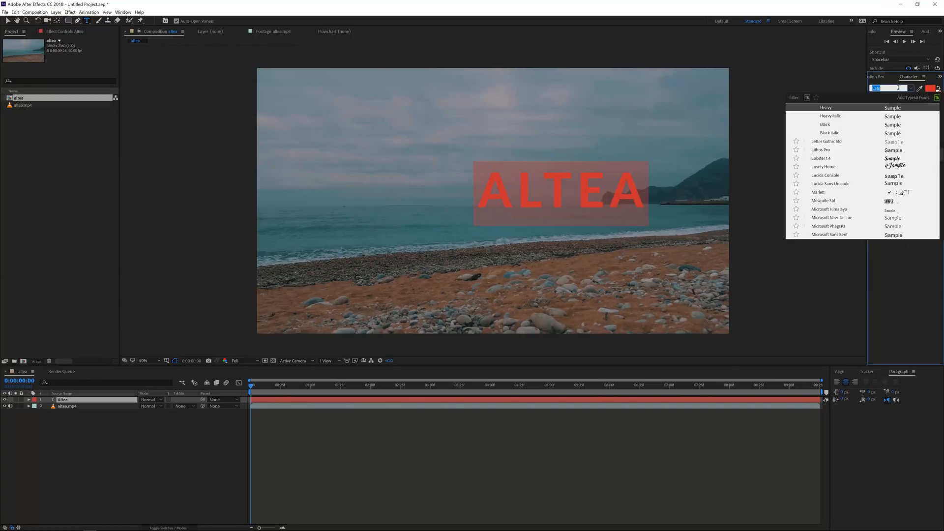
pyautogui.write('gloss')
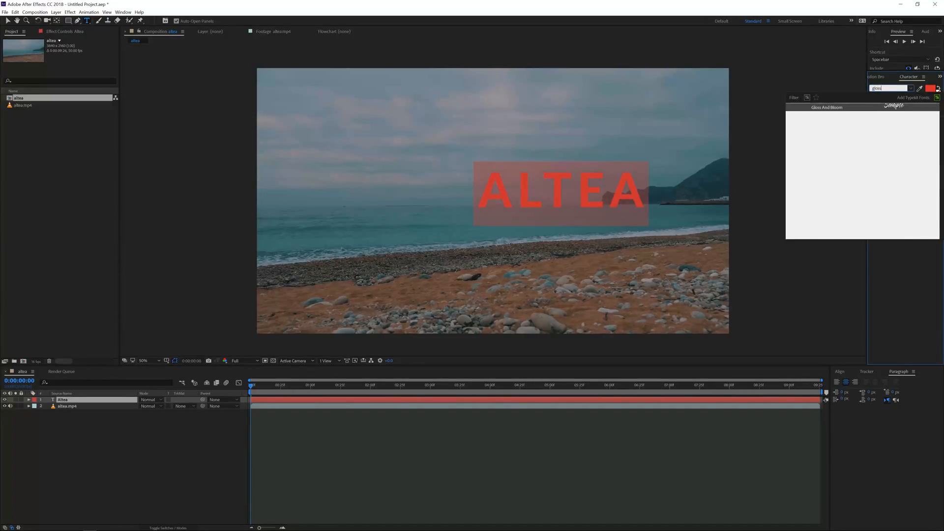
pyautogui.click(827, 107)
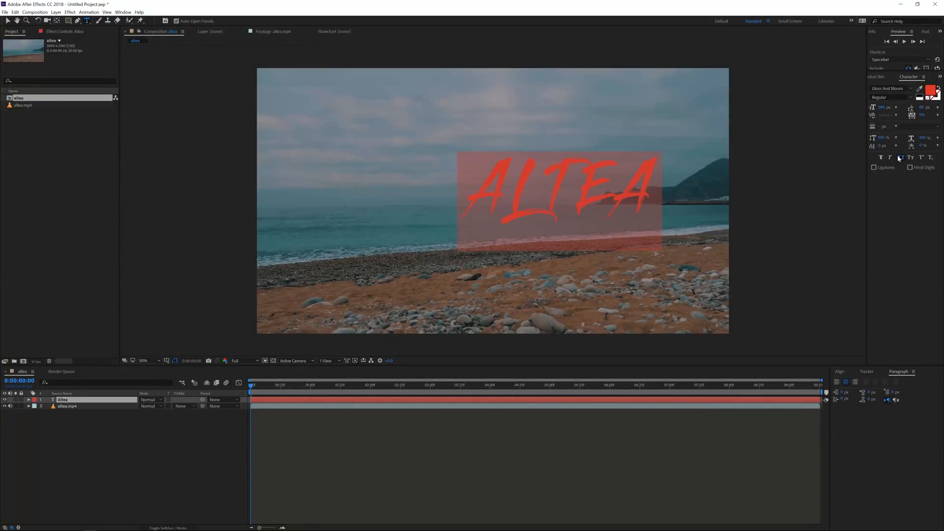
pyautogui.moveTo(900, 158)
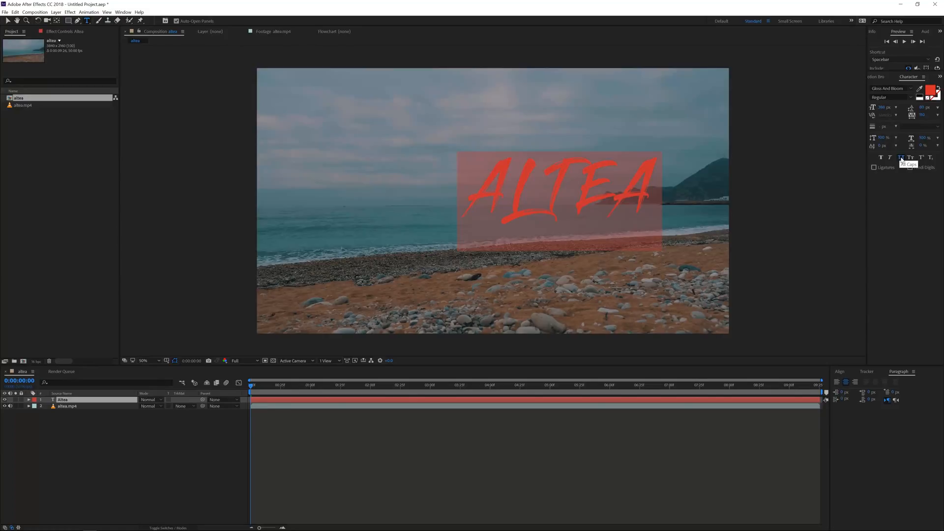
pyautogui.click(904, 157)
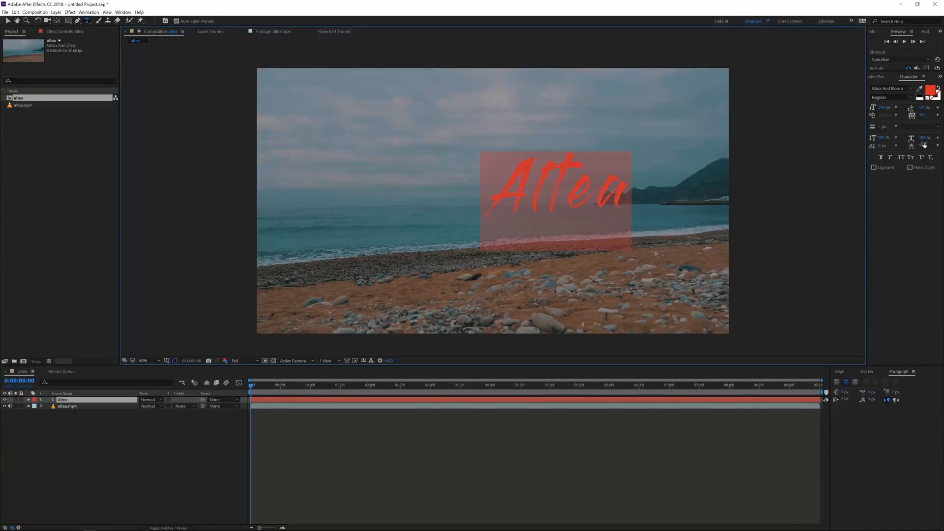
# - Set the Altea title's fill colour to white in the Text Color dialog
pyautogui.click(938, 89)
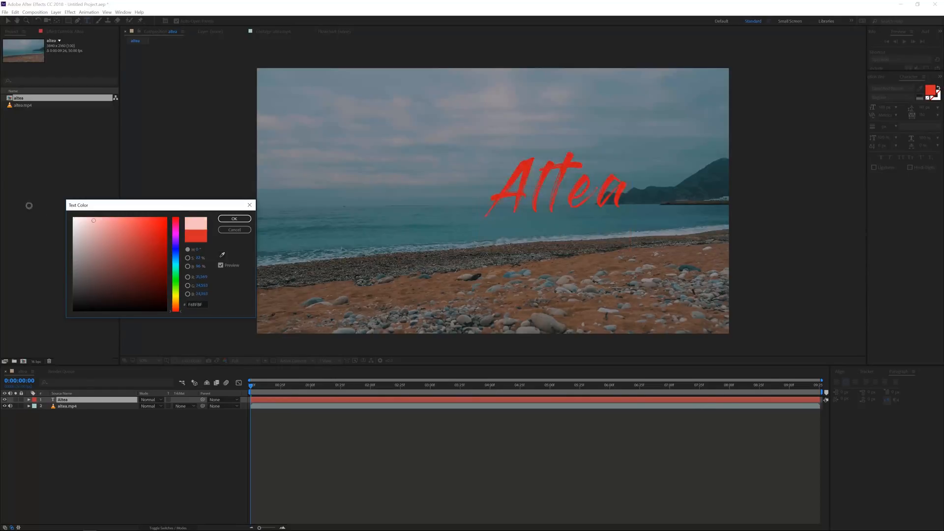
pyautogui.click(234, 218)
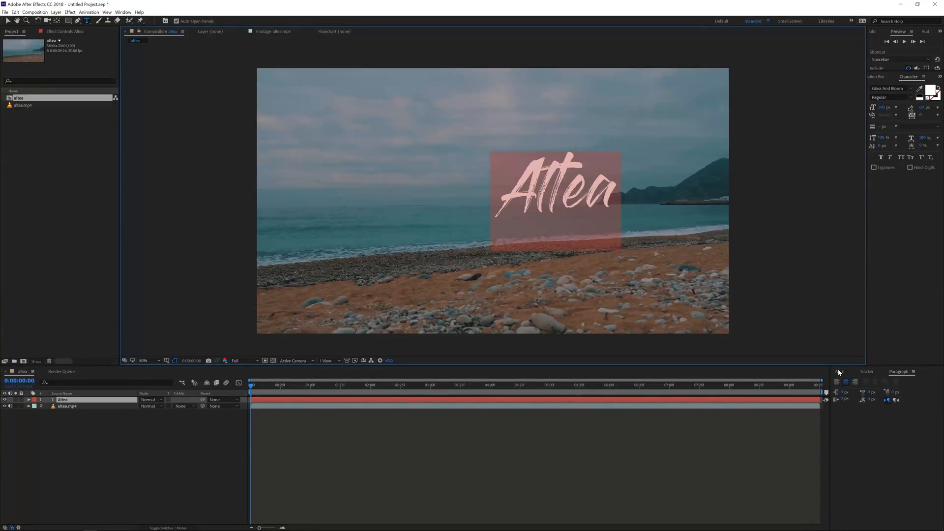
# - Centre the Altea title with the Align panel and return the playhead to the start
pyautogui.click(129, 13)
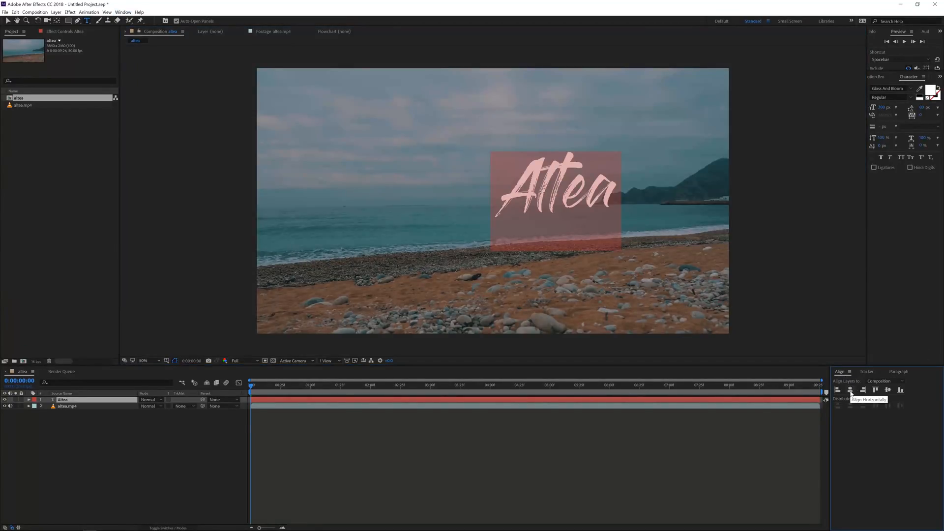
pyautogui.click(888, 390)
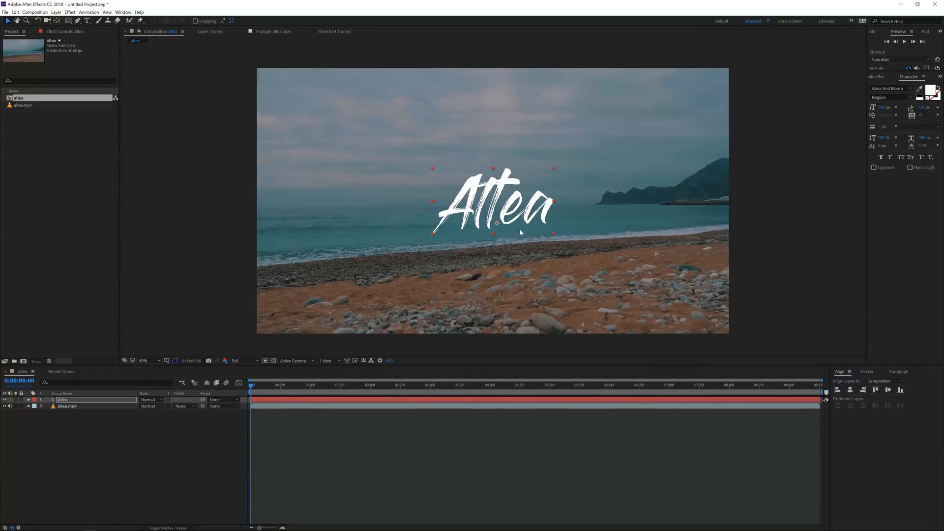
pyautogui.moveTo(7, 21)
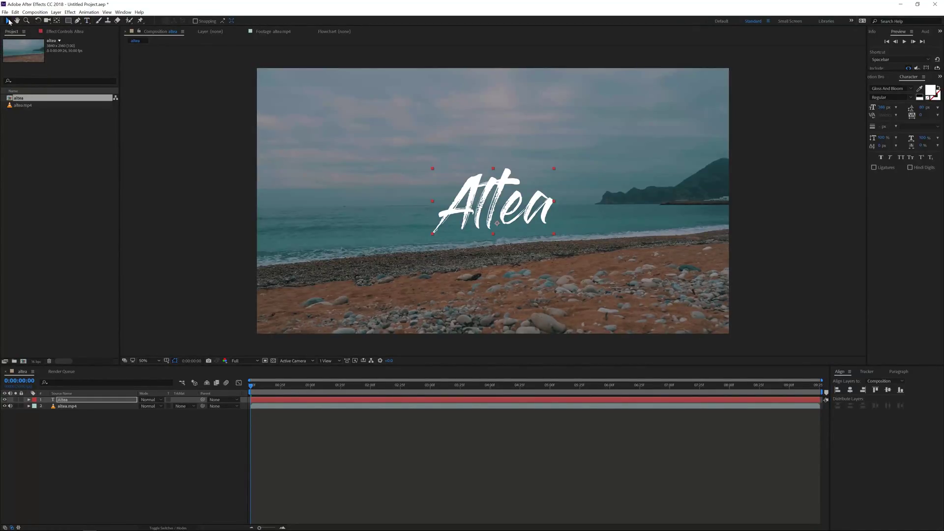
pyautogui.moveTo(8, 21)
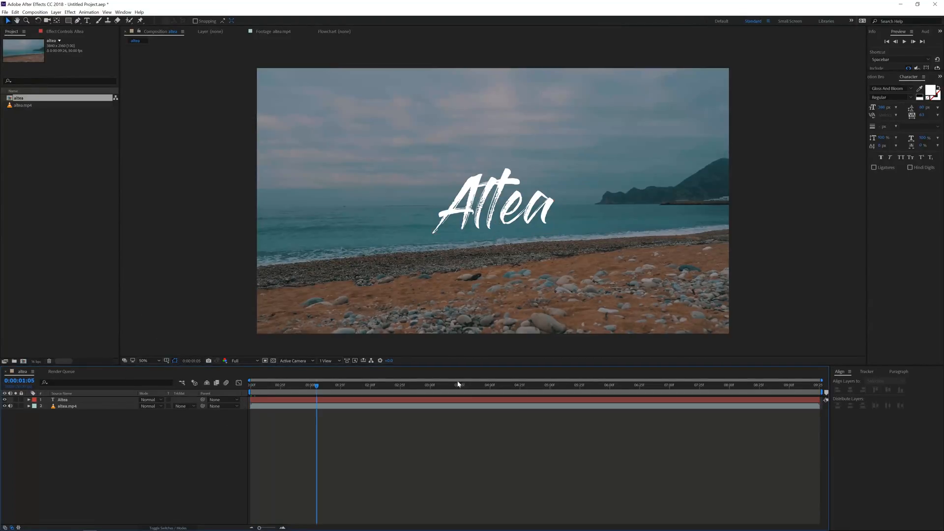
pyautogui.click(249, 381)
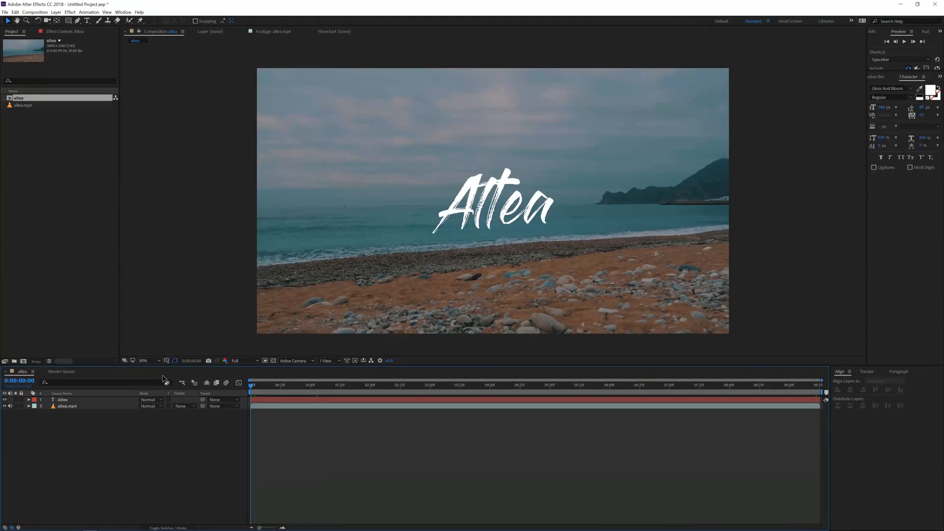
pyautogui.moveTo(151, 335)
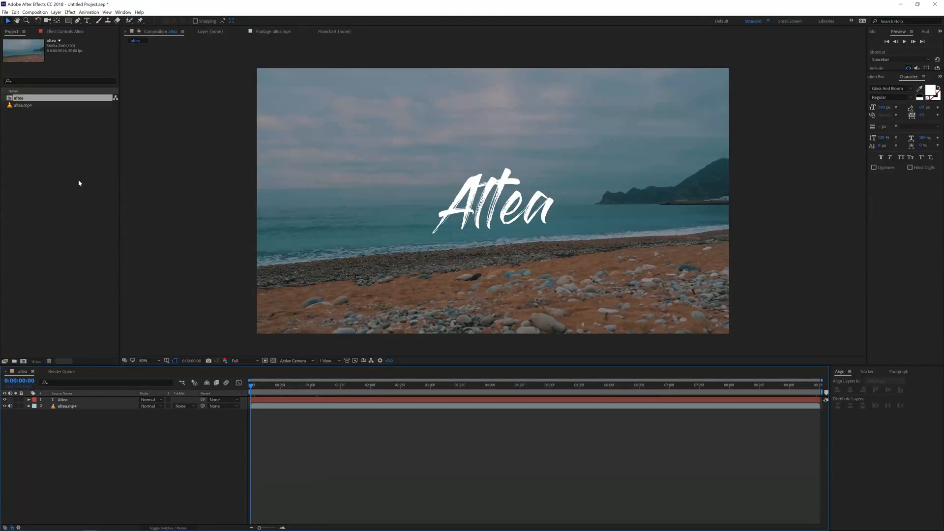
pyautogui.moveTo(70, 157)
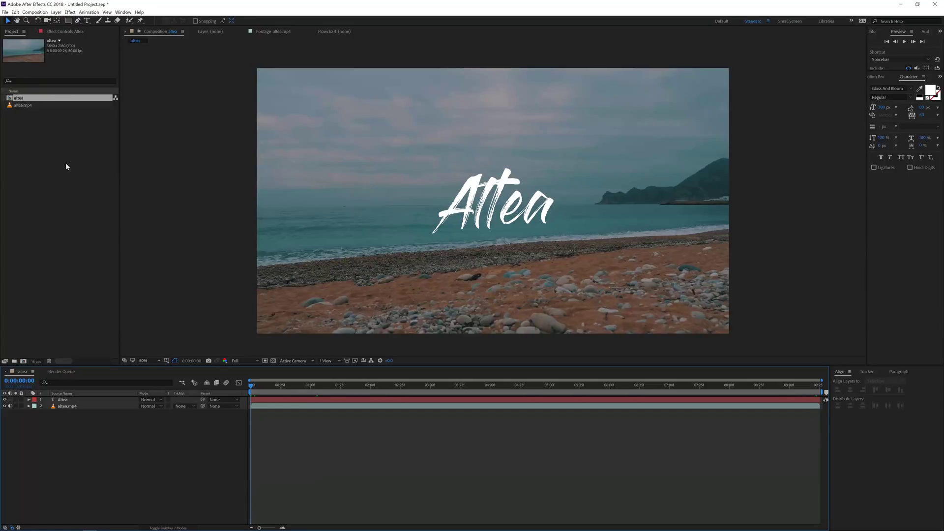
pyautogui.rightClick(68, 166)
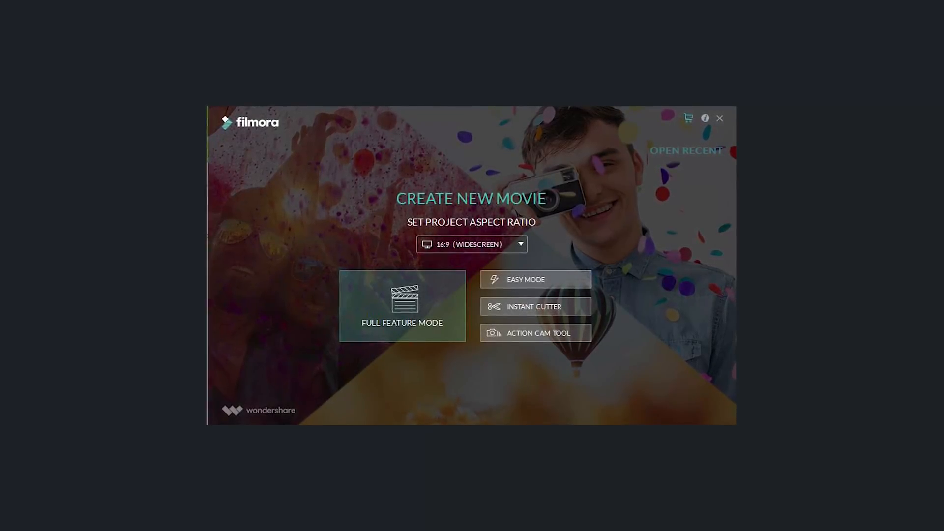
# - Open Filmora's editor in Full Feature Mode
pyautogui.click(403, 307)
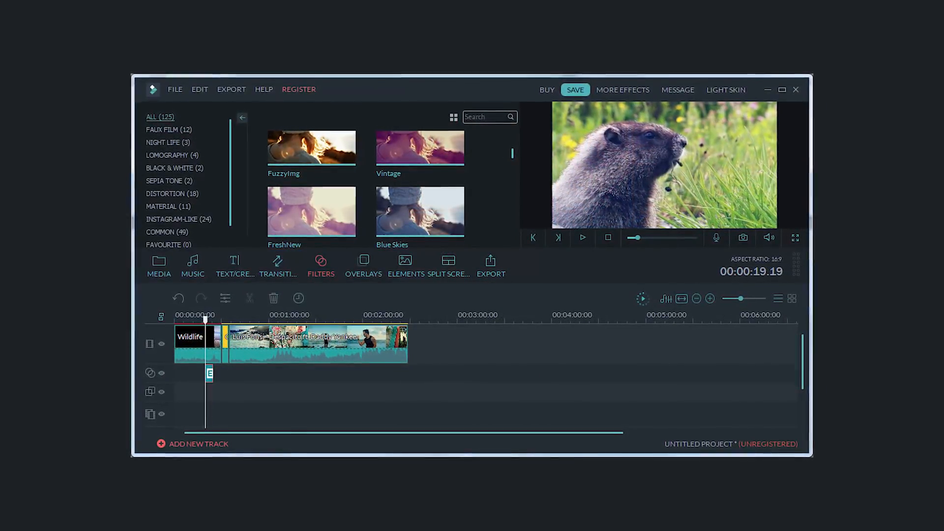
pyautogui.click(490, 266)
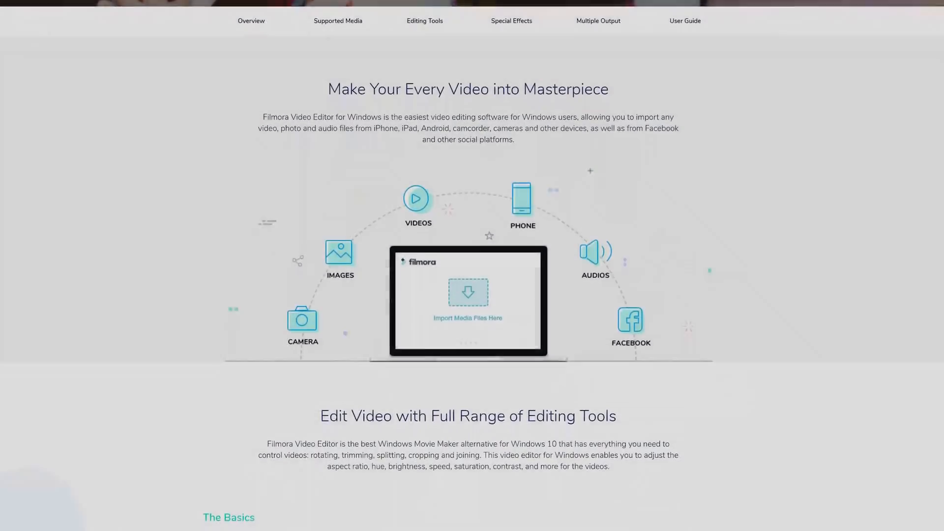
pyautogui.scroll(-3)
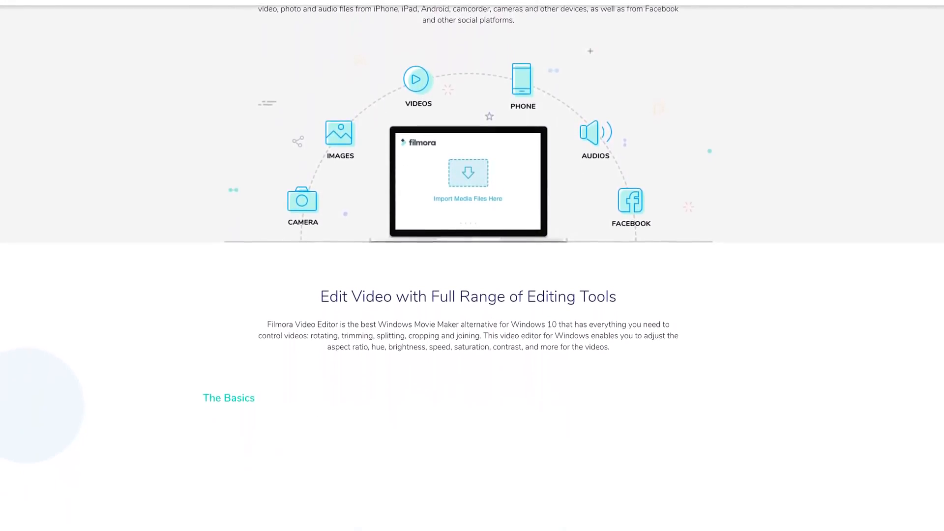
pyautogui.scroll(-3)
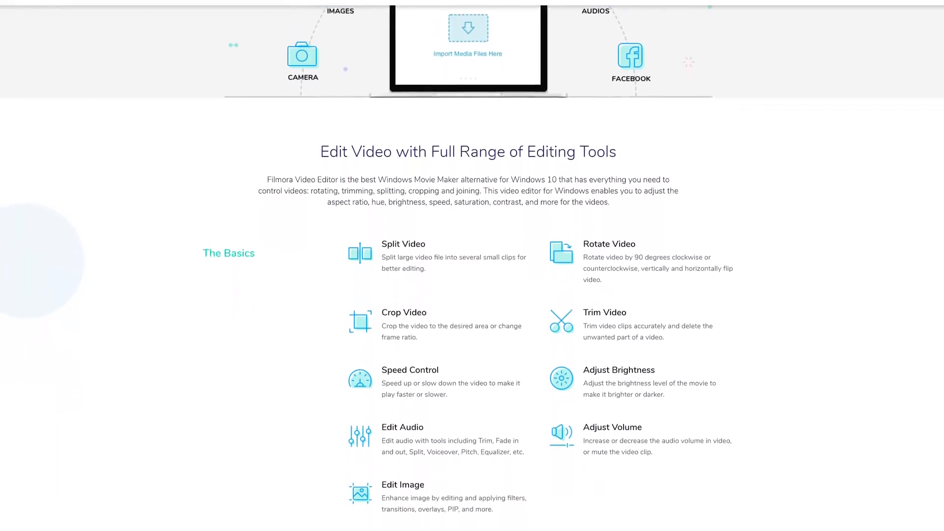
pyautogui.scroll(-3)
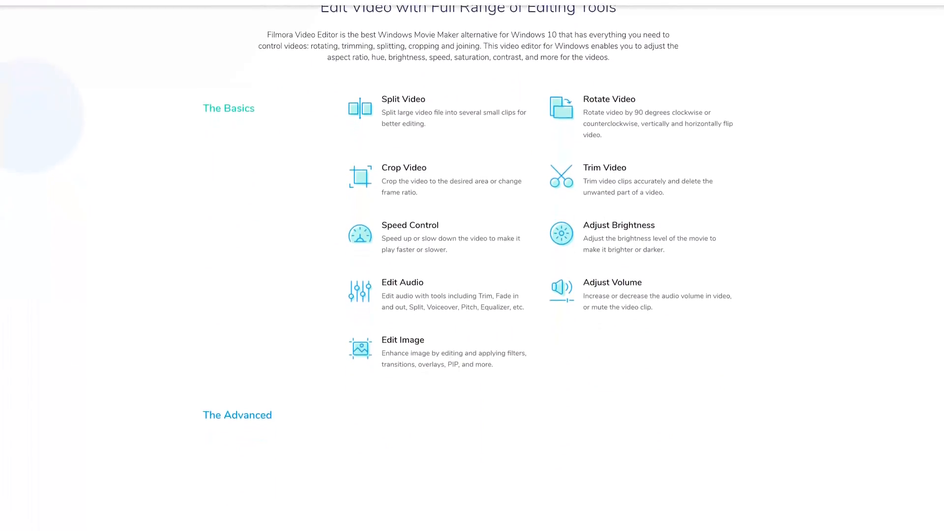
pyautogui.scroll(-3)
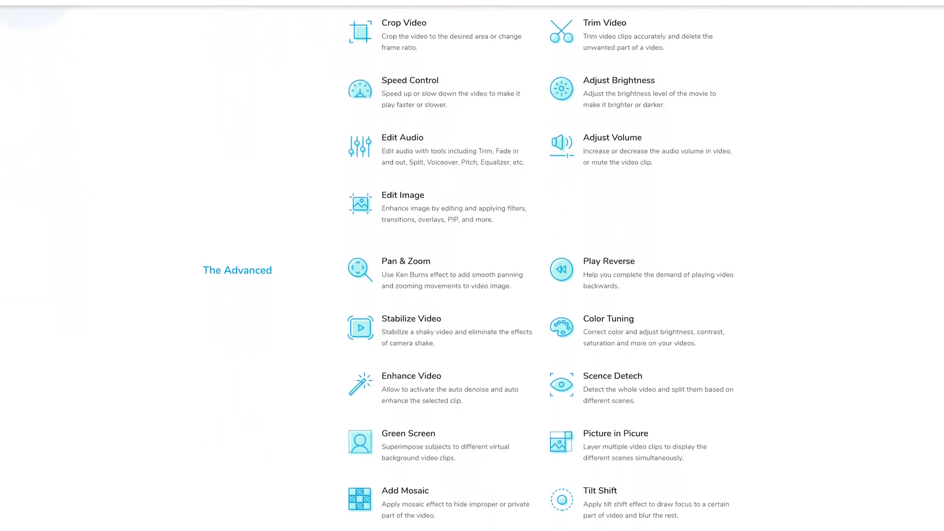
pyautogui.scroll(-3)
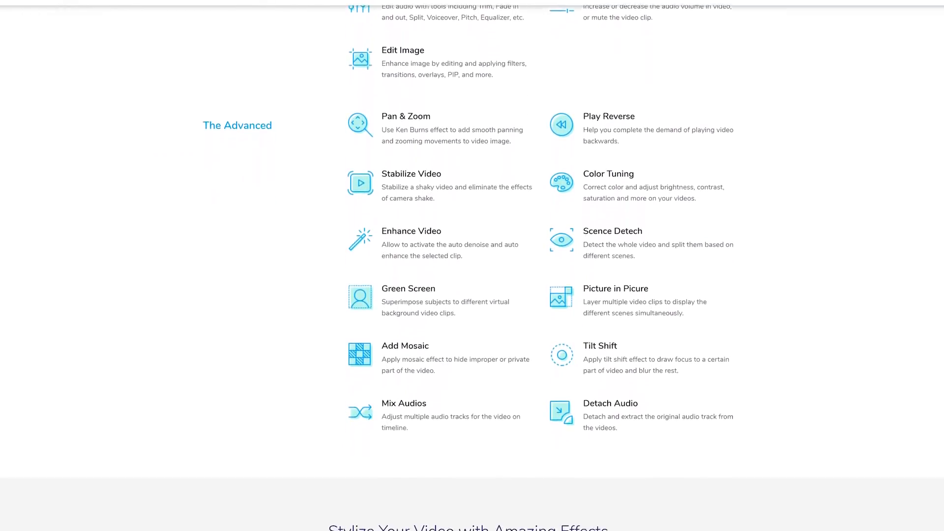
pyautogui.scroll(-3)
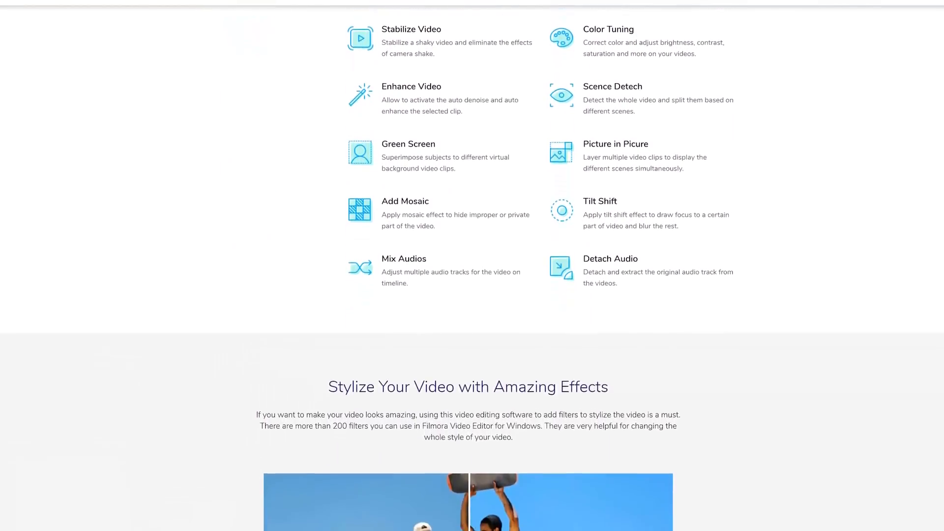
pyautogui.scroll(-3)
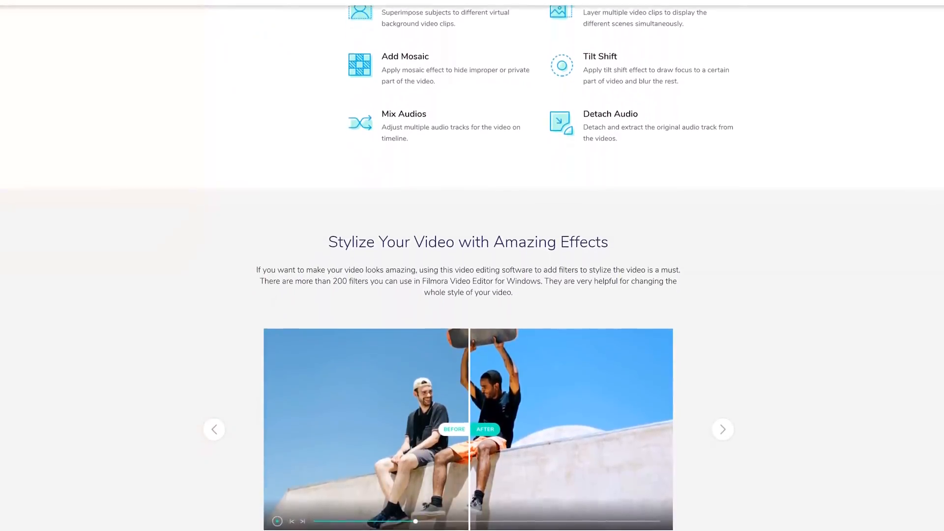
pyautogui.scroll(-3)
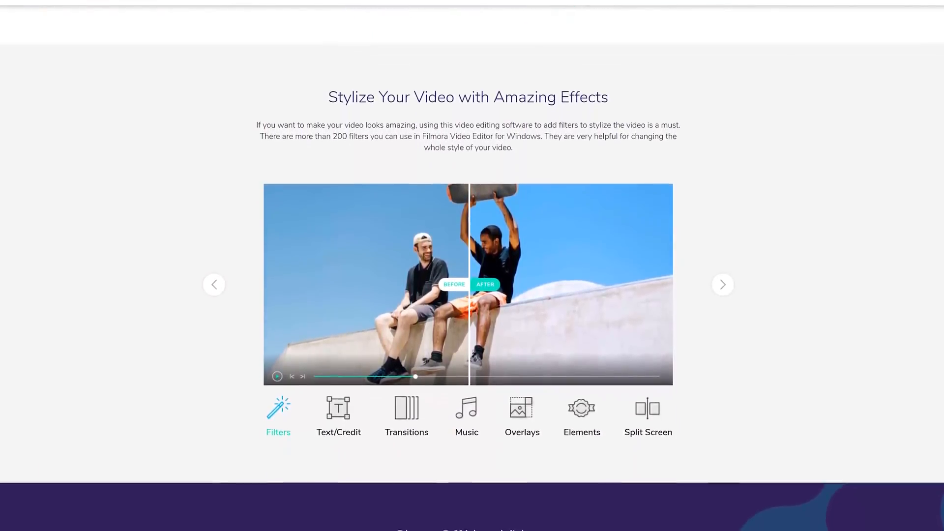
pyautogui.scroll(-3)
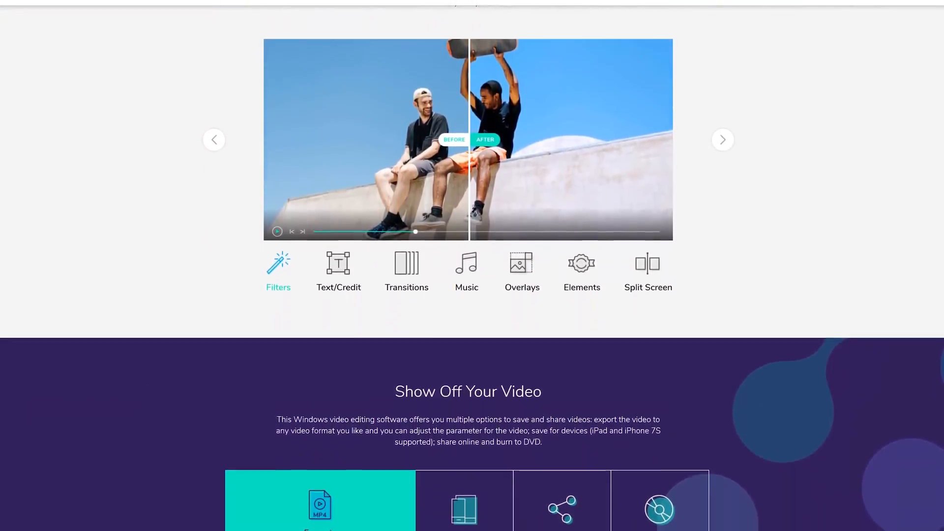
pyautogui.scroll(-3)
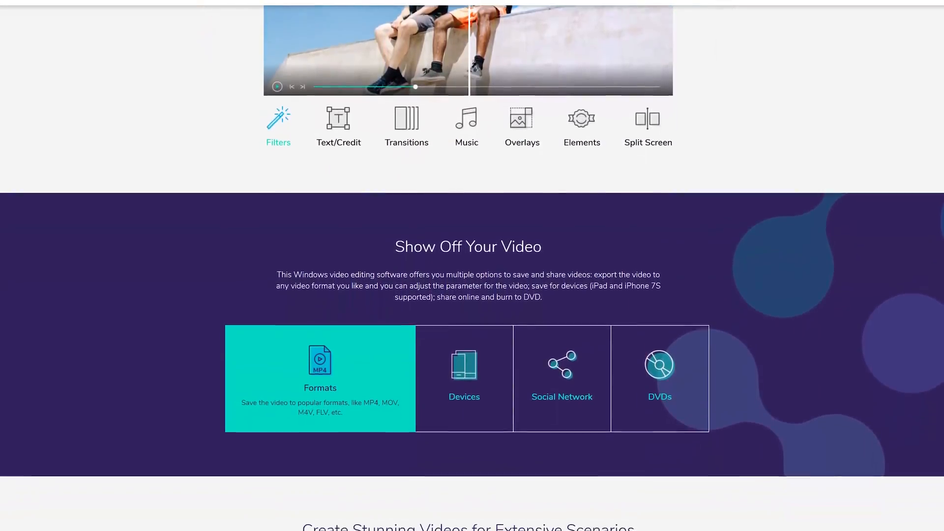
pyautogui.scroll(-3)
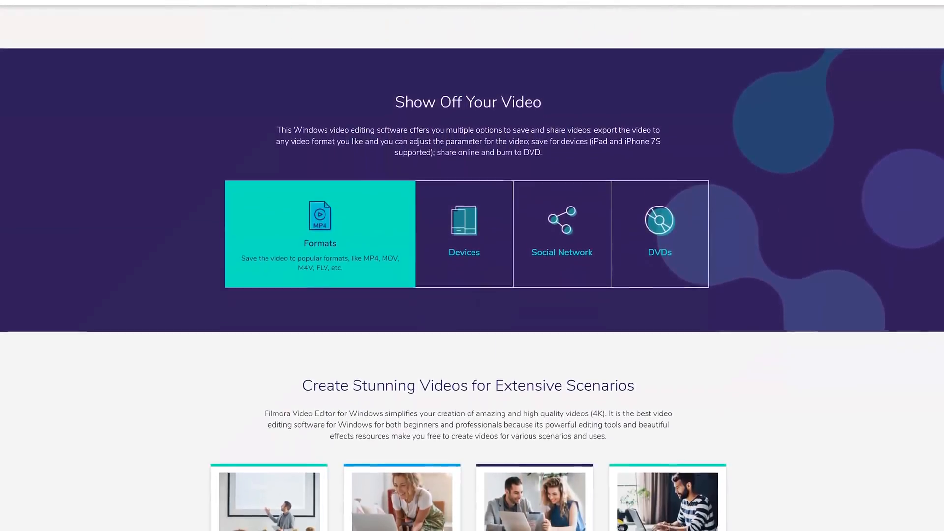
pyautogui.scroll(-3)
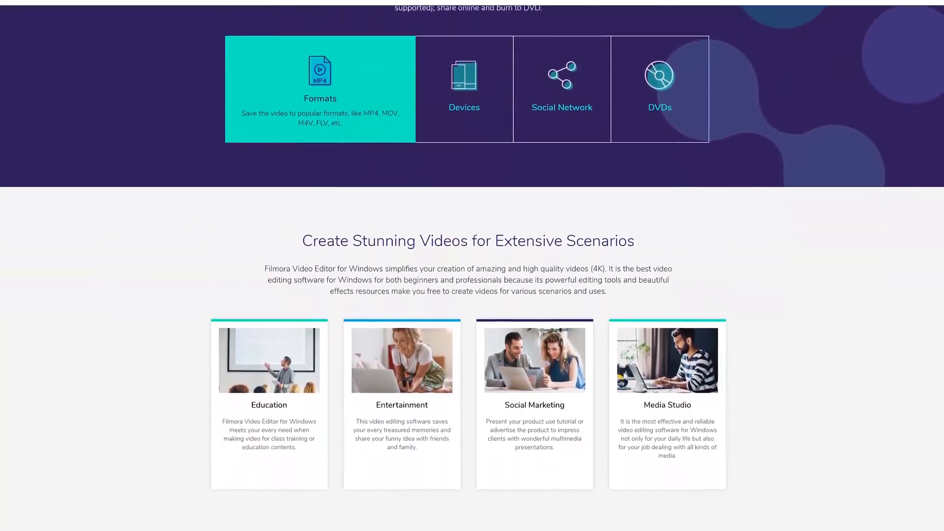
pyautogui.scroll(-3)
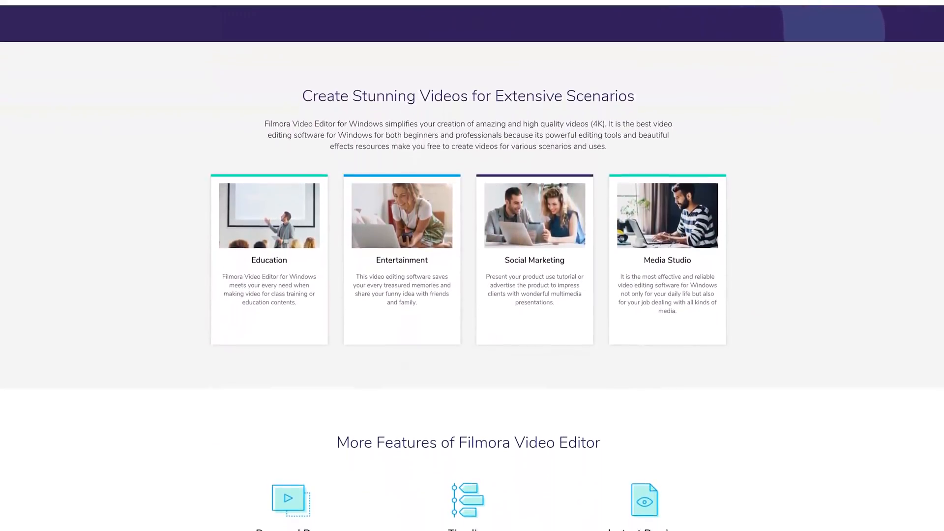
pyautogui.scroll(-3)
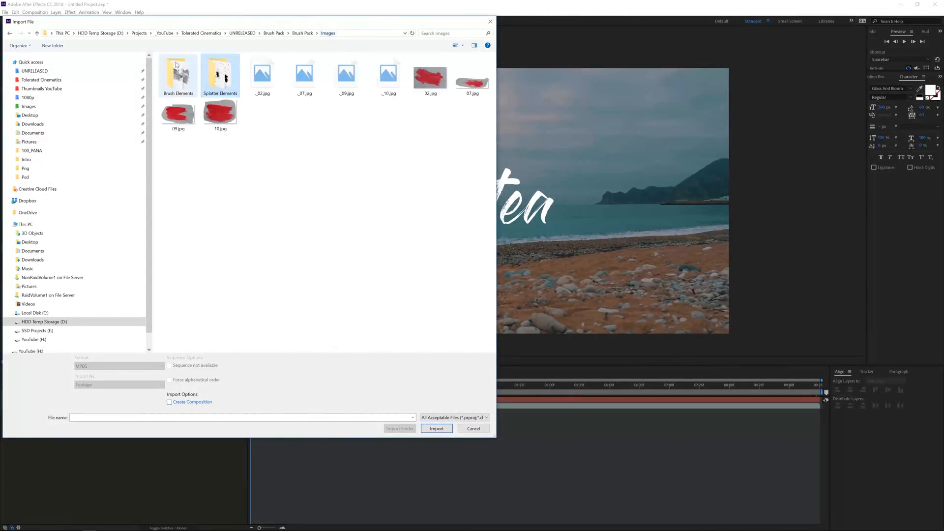
# - Import 77.png from the Brush Pack's Brush Elements folder
pyautogui.doubleClick(177, 73)
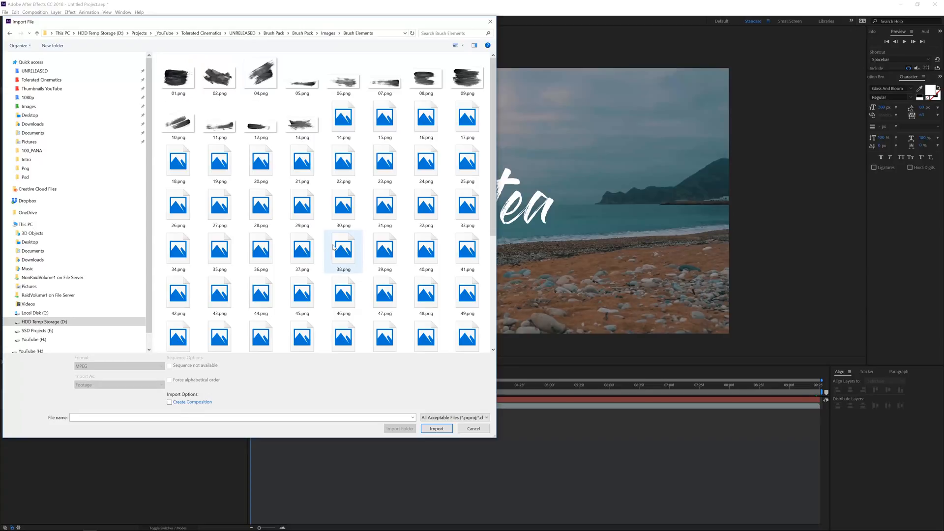
pyautogui.scroll(-3)
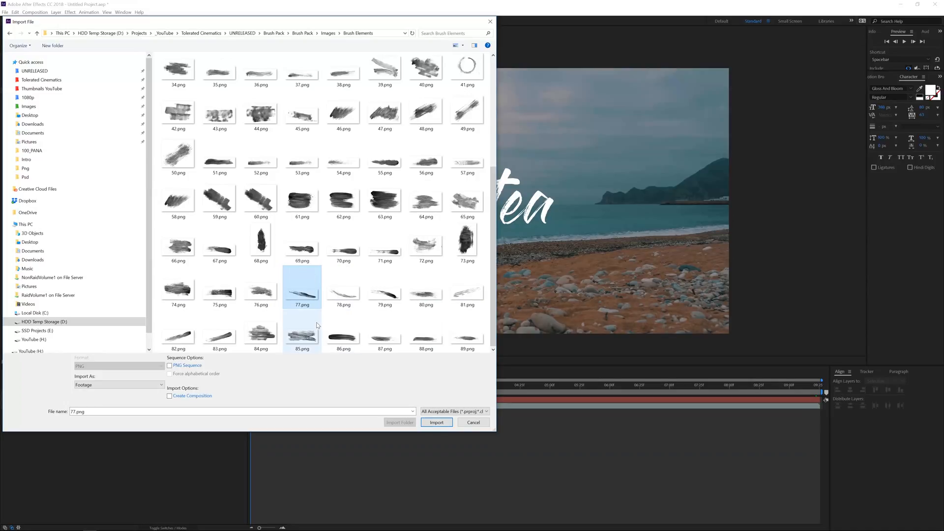
pyautogui.click(437, 422)
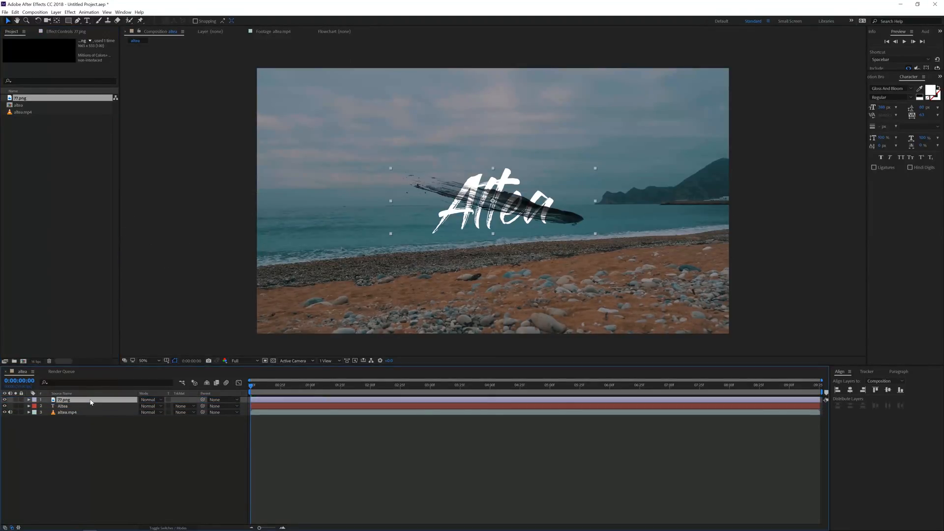
# - Move the 77.png stroke layer below the Altea text layer in the timeline
pyautogui.moveTo(62, 400); pyautogui.dragTo(62, 406)
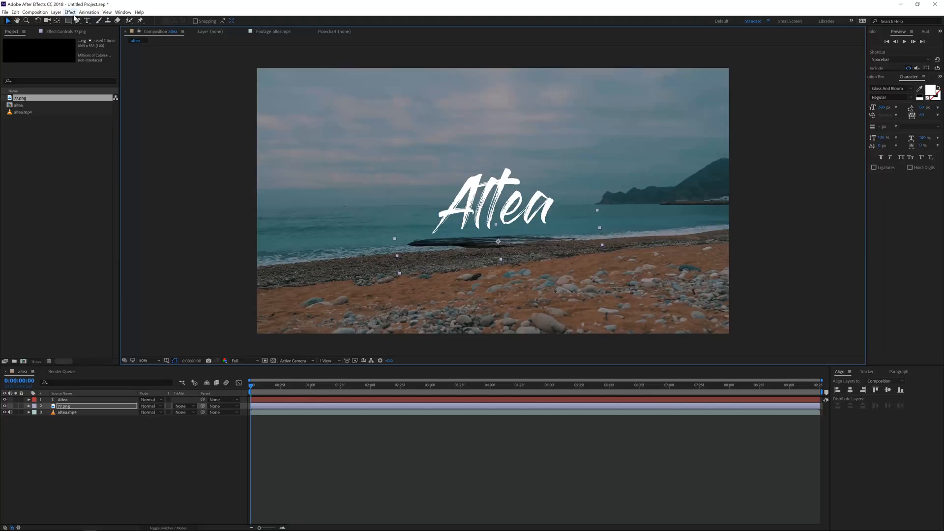
pyautogui.click(71, 13)
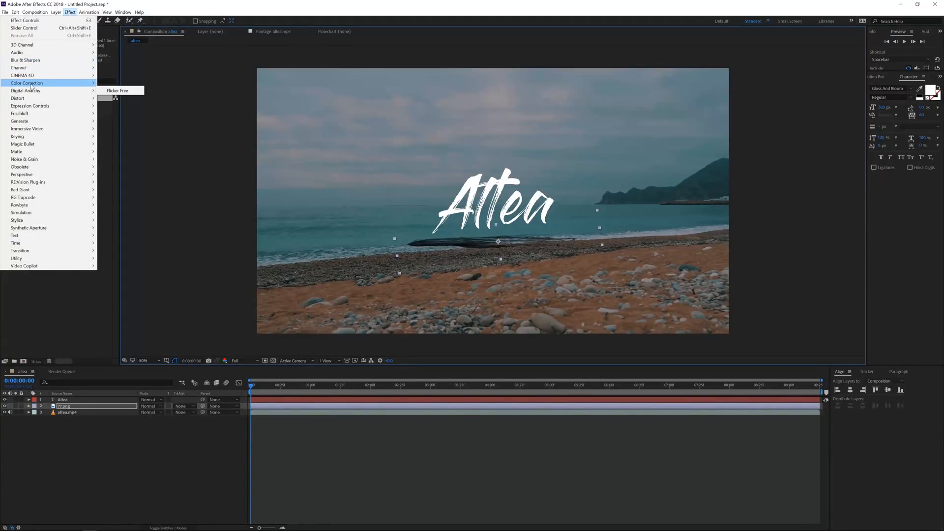
pyautogui.moveTo(49, 113)
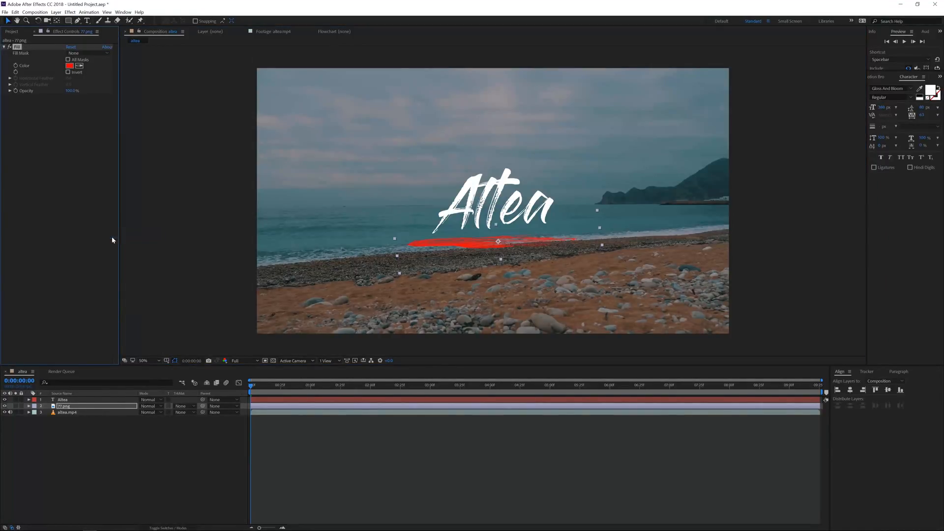
# - Fill the brush streak white and select the stroke layer in the timeline
pyautogui.click(69, 66)
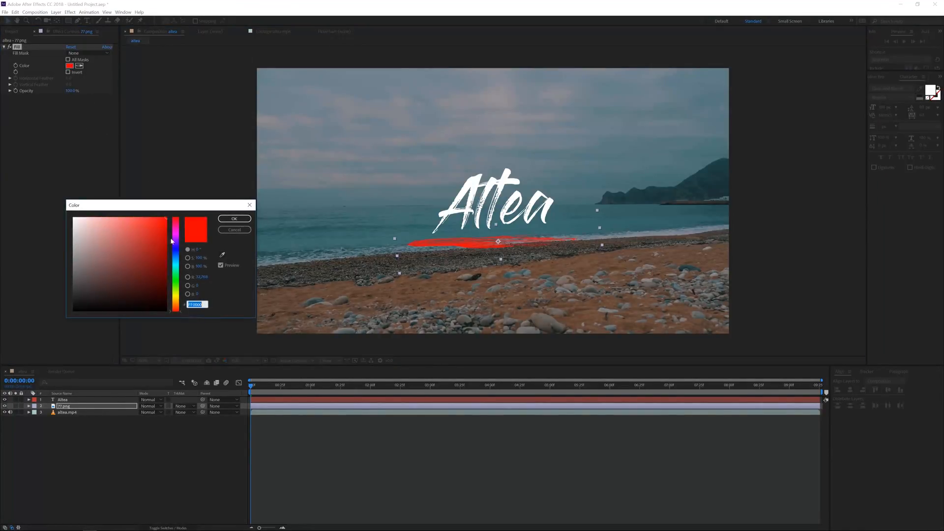
pyautogui.click(234, 218)
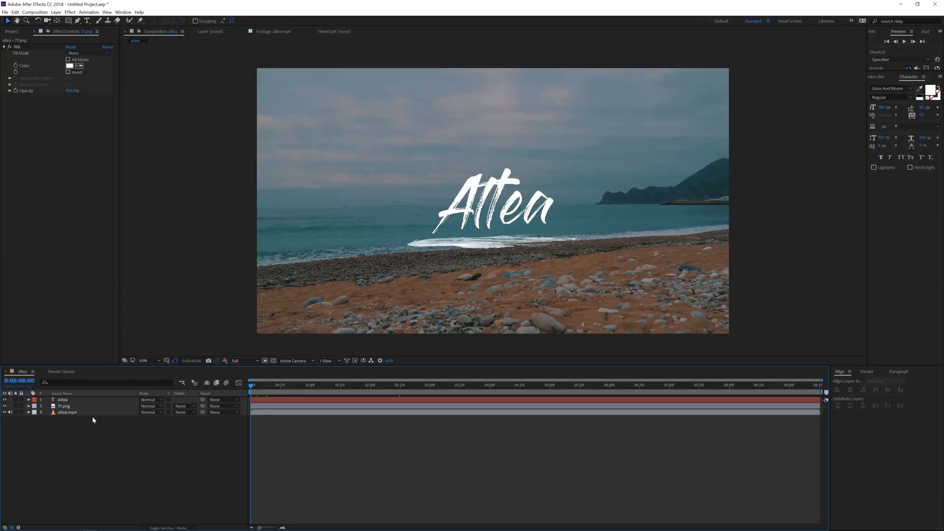
pyautogui.click(62, 399)
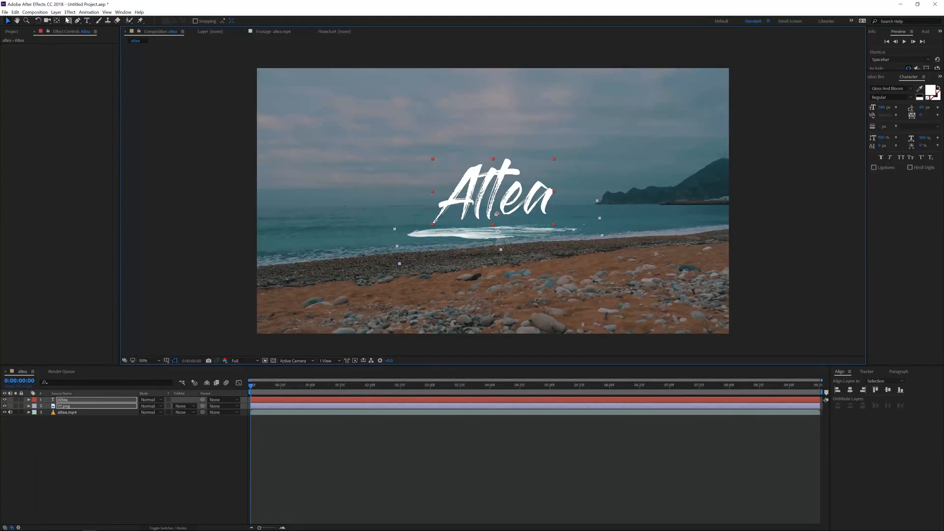
# - Pre-compose the title and streak into a Title comp, then mask the brush underline
pyautogui.click(60, 12)
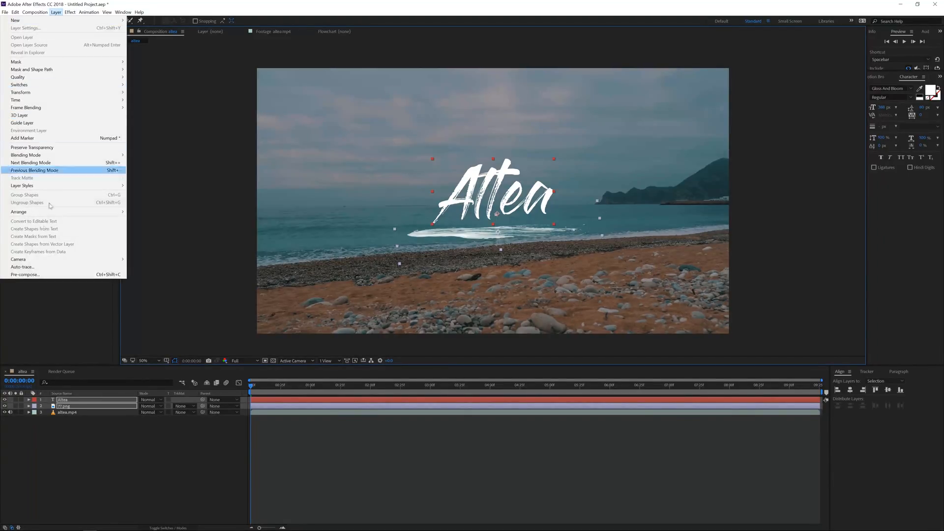
pyautogui.click(25, 275)
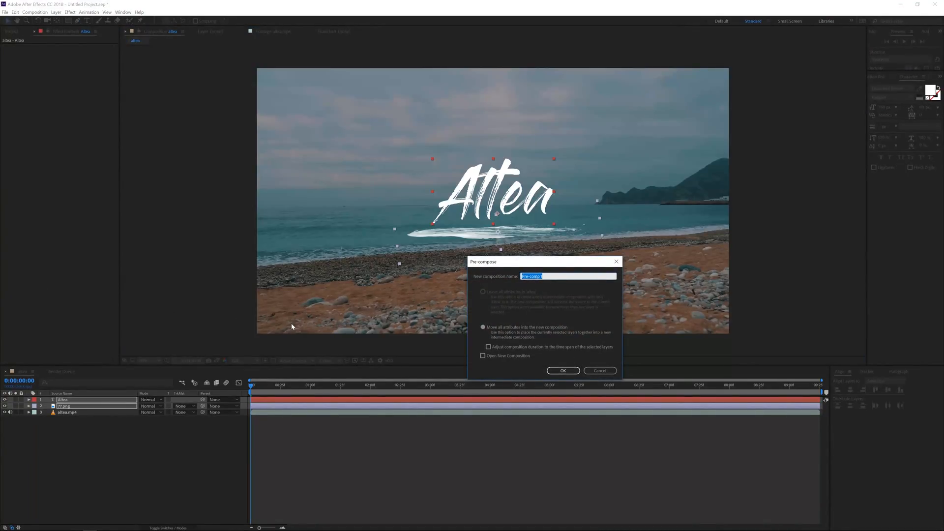
pyautogui.click(563, 371)
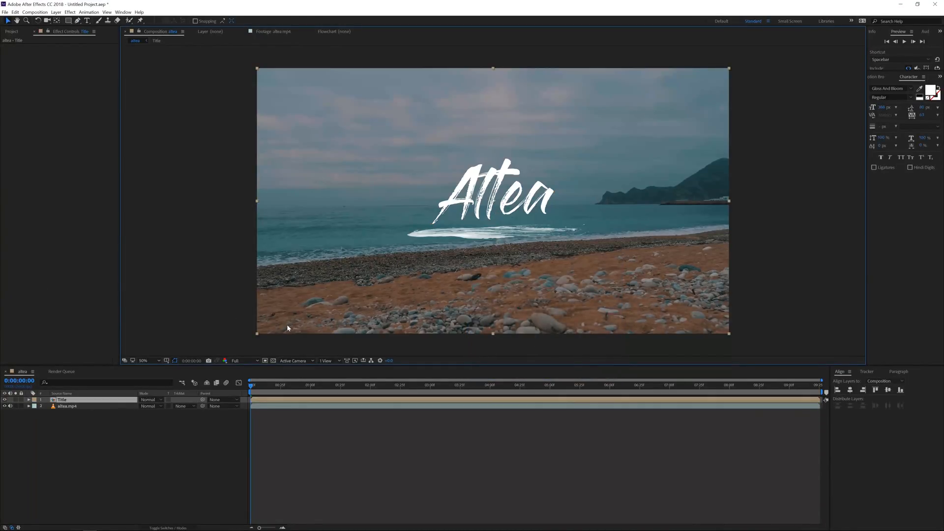
pyautogui.click(79, 21)
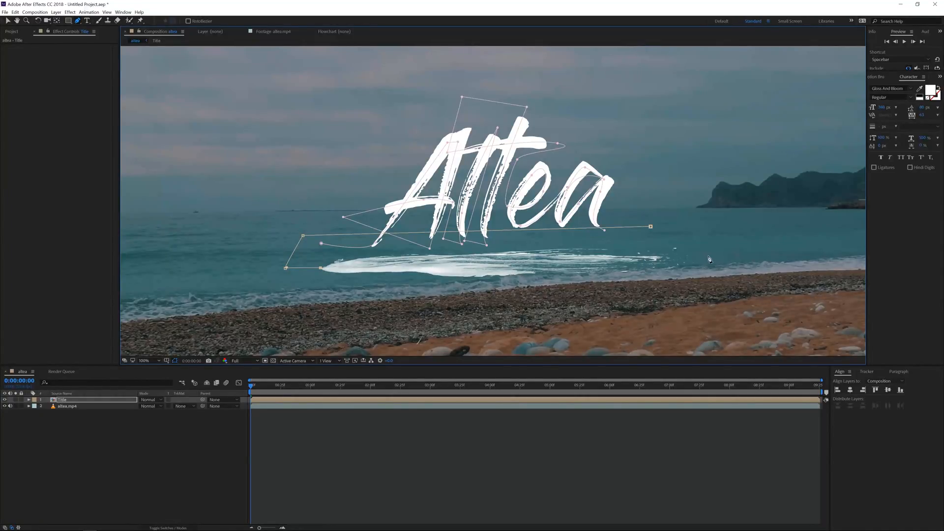
pyautogui.moveTo(652, 226); pyautogui.dragTo(795, 265)
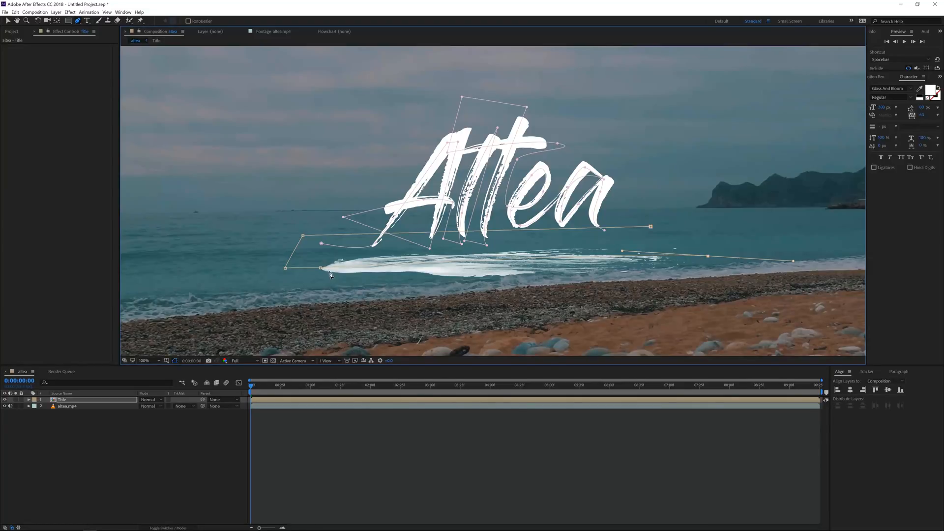
pyautogui.moveTo(279, 407)
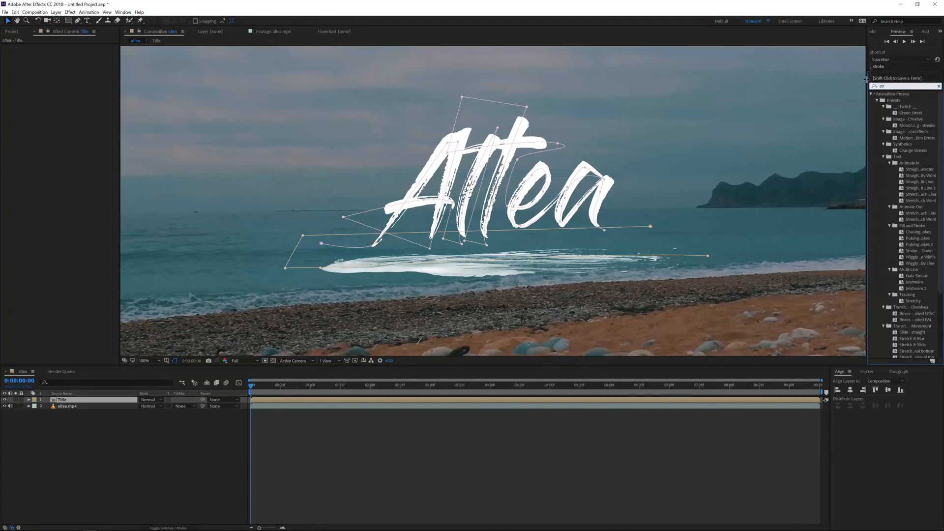
# - Apply a Stroke effect to the Title layer, set to All Masks, with red colour
pyautogui.write('stroke')
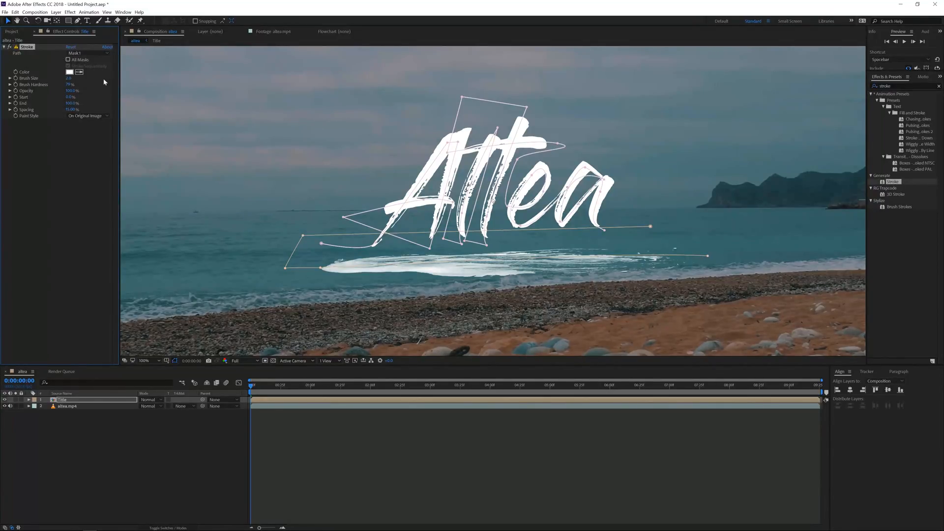
pyautogui.click(89, 53)
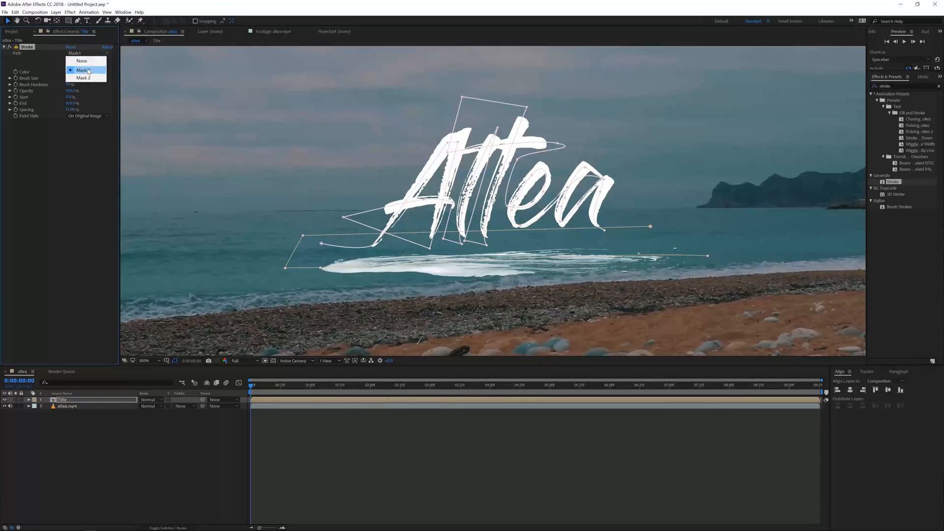
pyautogui.click(83, 69)
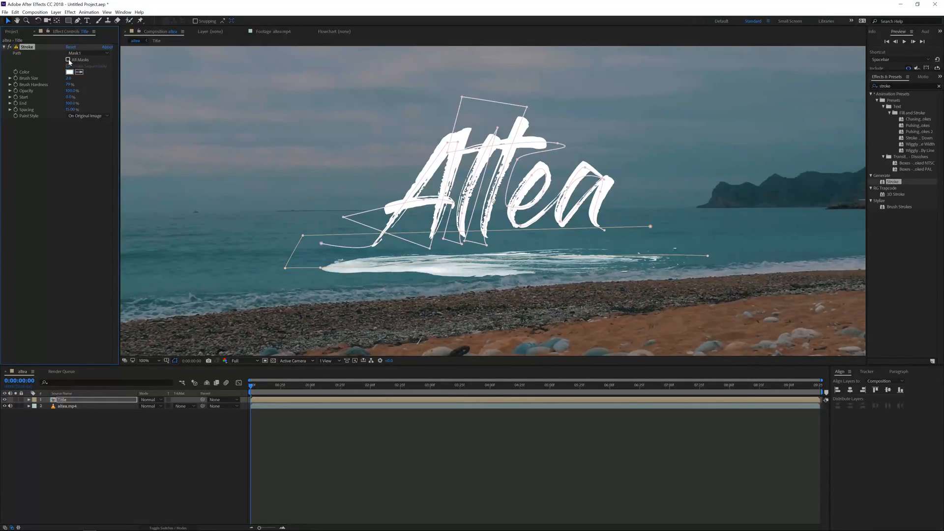
pyautogui.click(69, 72)
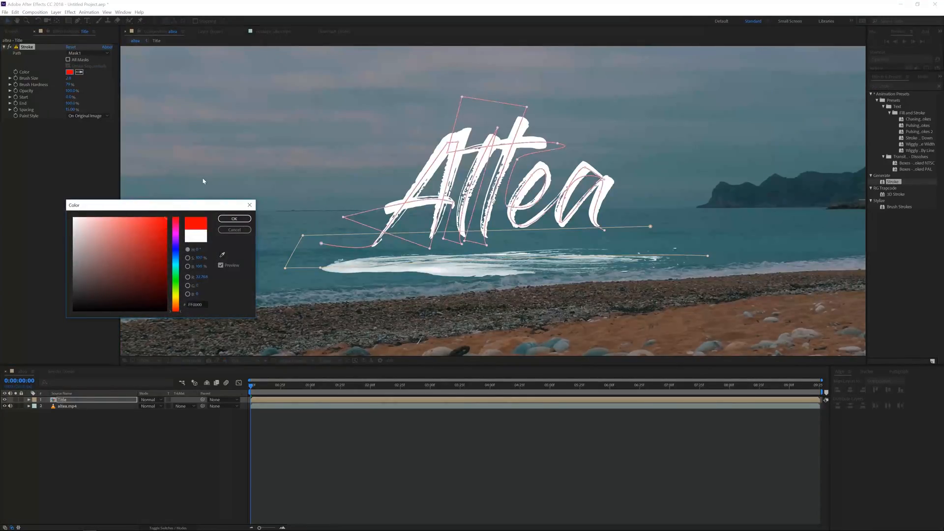
# - Confirm red, extend the underline mask, and enlarge Brush Size to cover the lettering
pyautogui.click(234, 218)
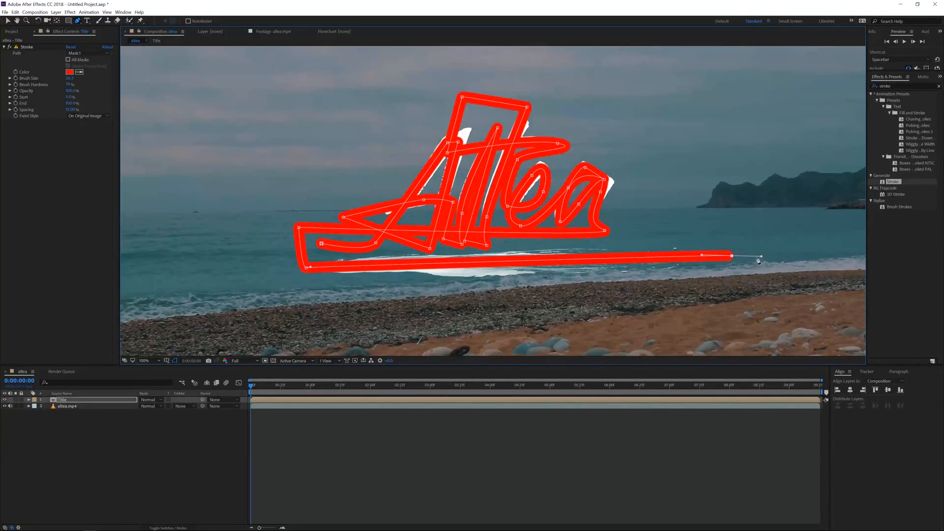
pyautogui.moveTo(444, 278)
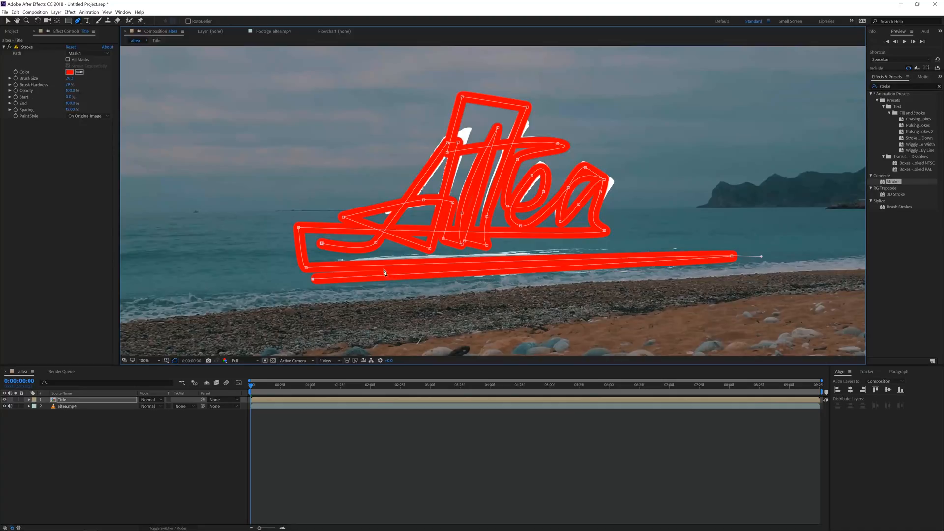
pyautogui.moveTo(762, 257); pyautogui.dragTo(708, 254)
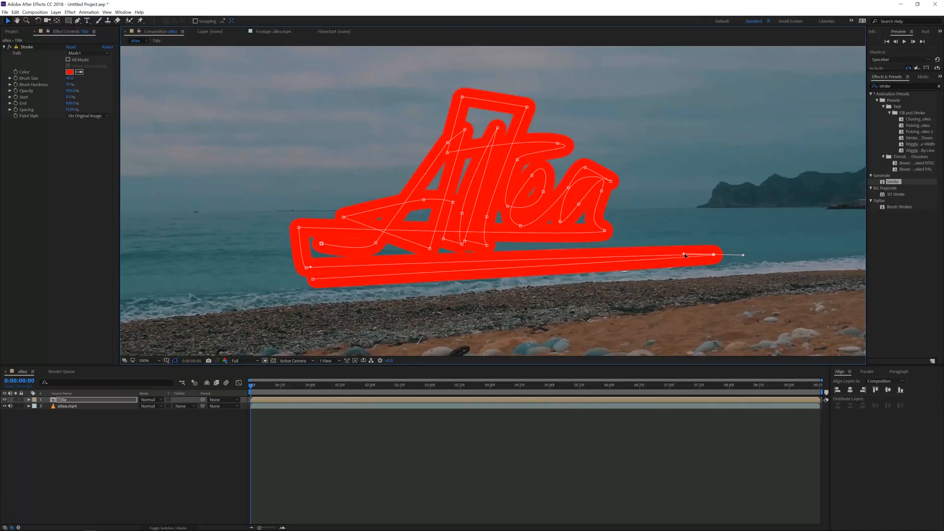
pyautogui.moveTo(683, 256); pyautogui.dragTo(684, 248)
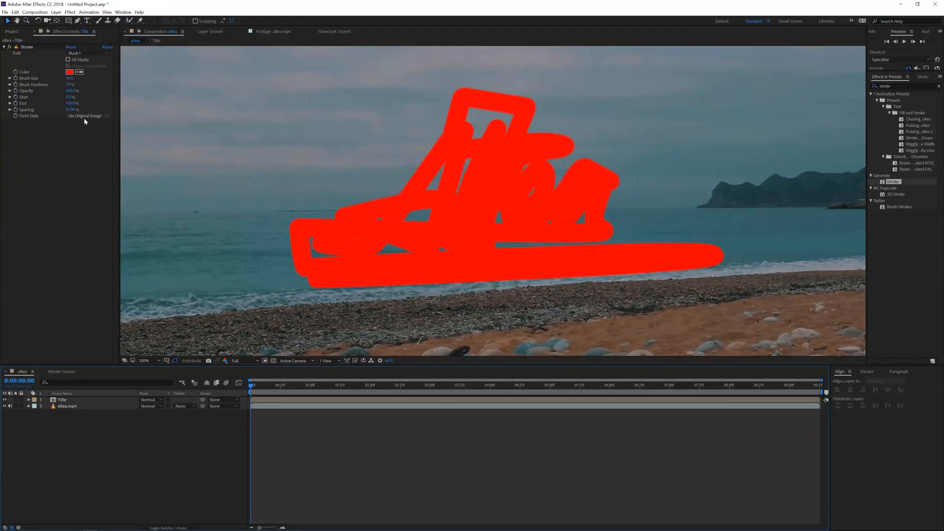
# - Set the Stroke Paint Style to Reveal Original Image and preview the title
pyautogui.click(89, 116)
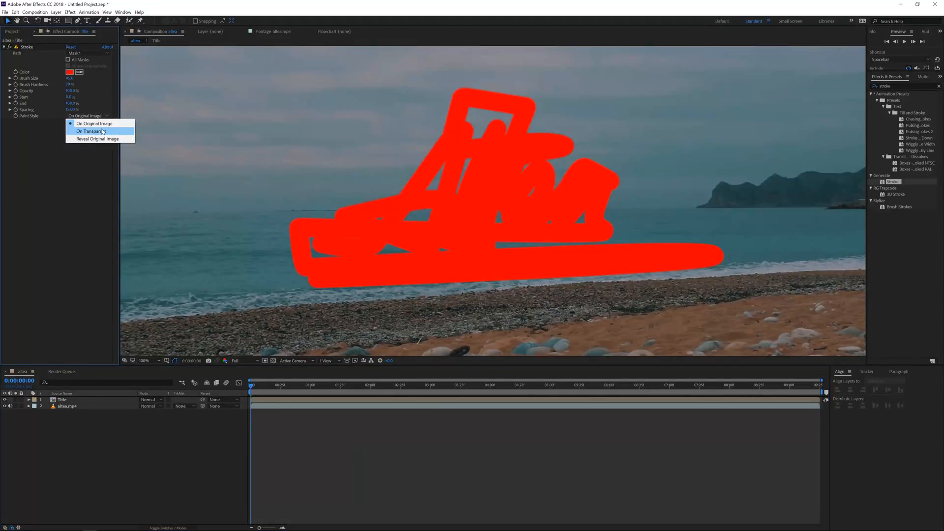
pyautogui.click(98, 139)
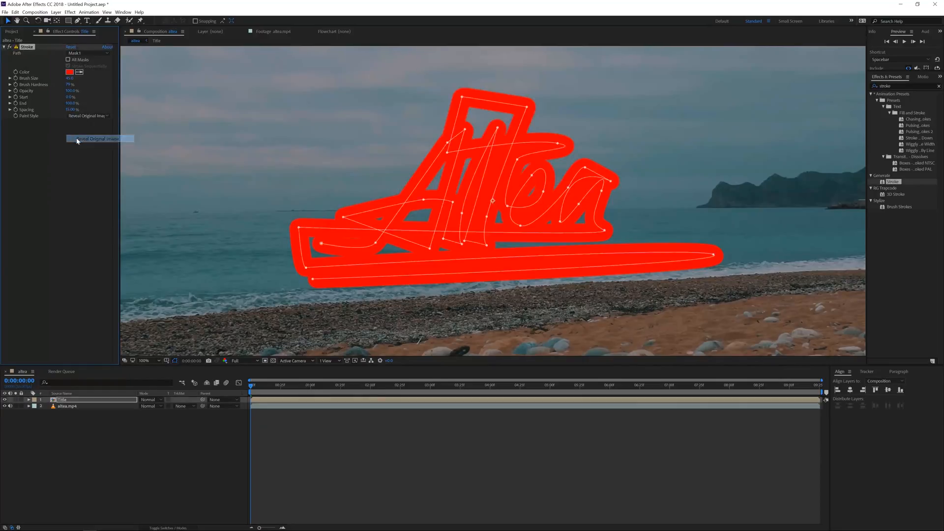
pyautogui.click(100, 138)
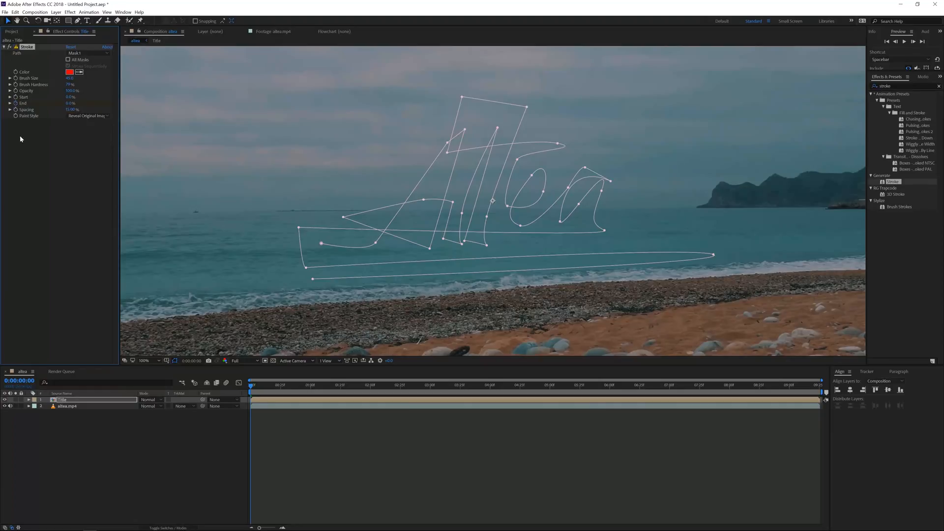
pyautogui.click(429, 385)
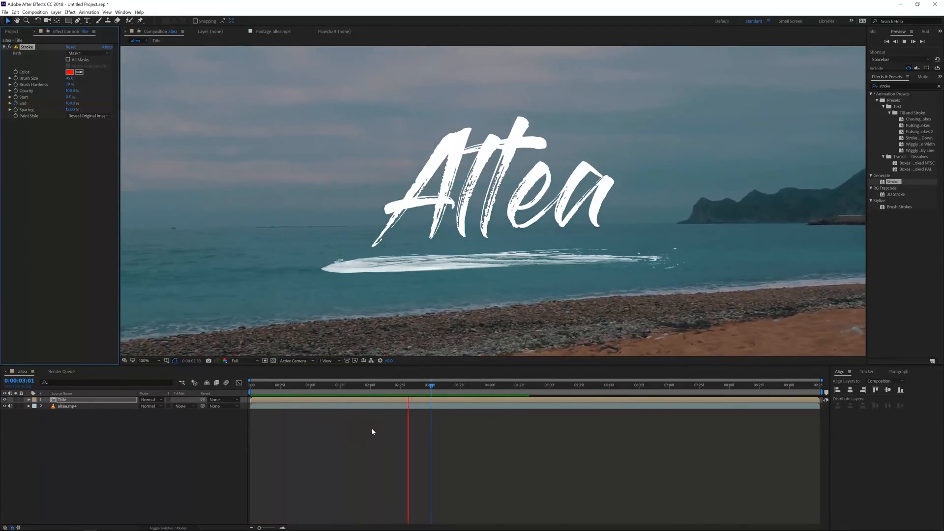
# - Keyframe the Stroke End property and drag its value to shape the write-on
pyautogui.click(381, 387)
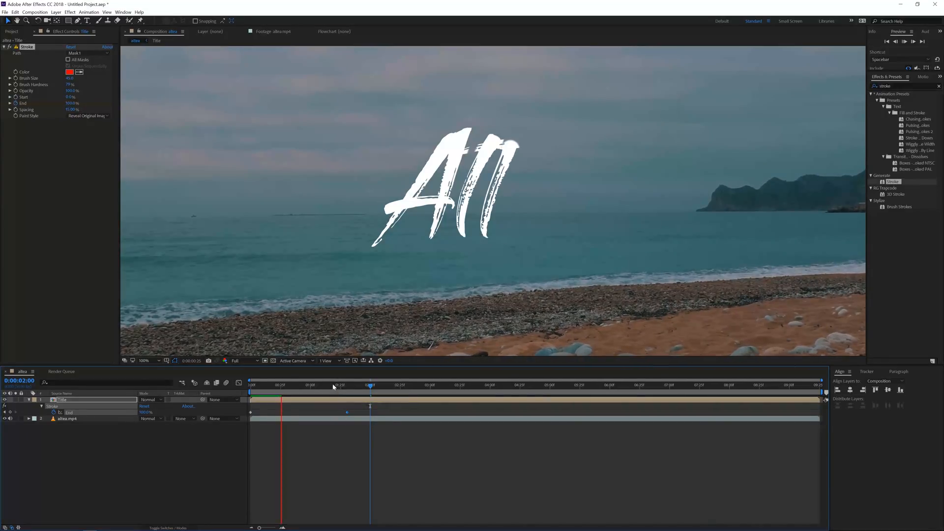
pyautogui.moveTo(370, 385); pyautogui.dragTo(333, 385)
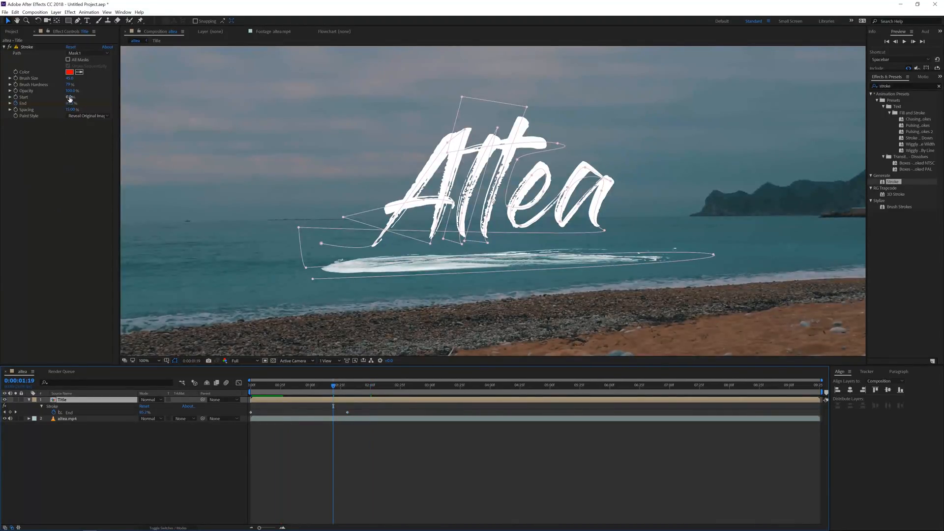